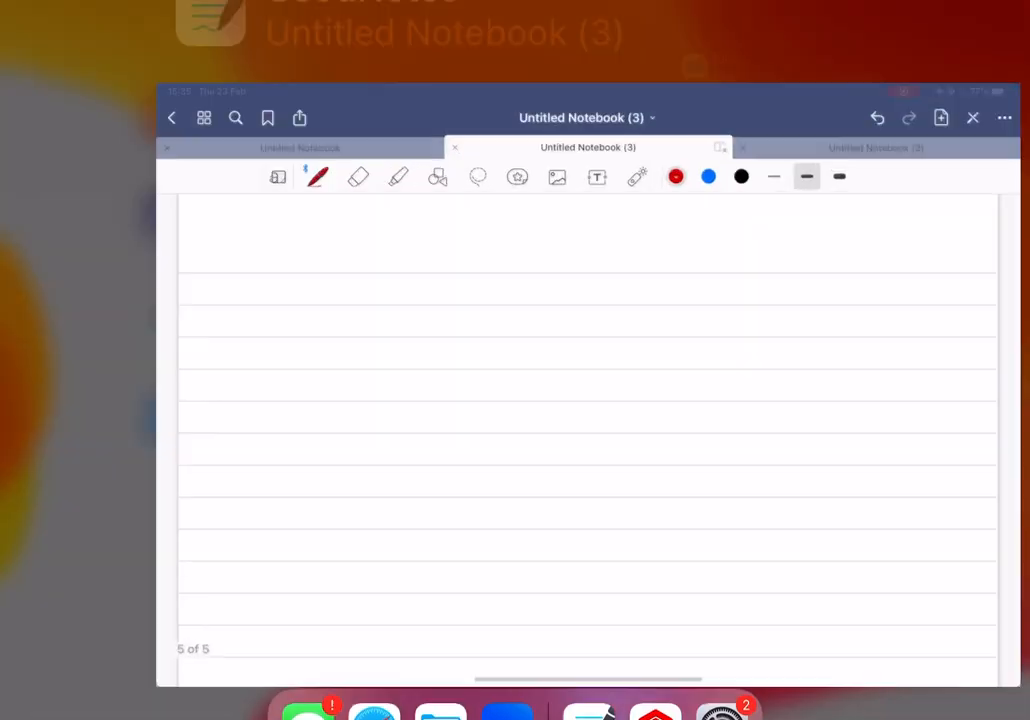
Draw the first red stroke of ε at the top left of the lined page.
drag(108, 205, 120, 190)
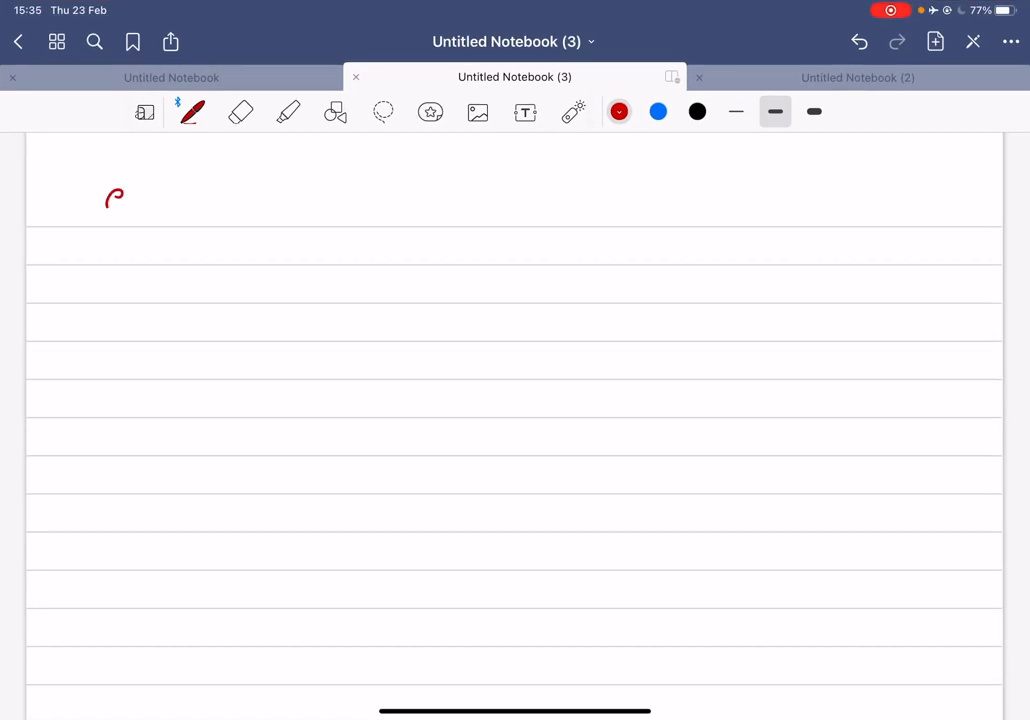
Handwrite ε = −L dI/dt in red, then an arrow, 'dt =' and a starting ε.
drag(110, 190, 200, 215)
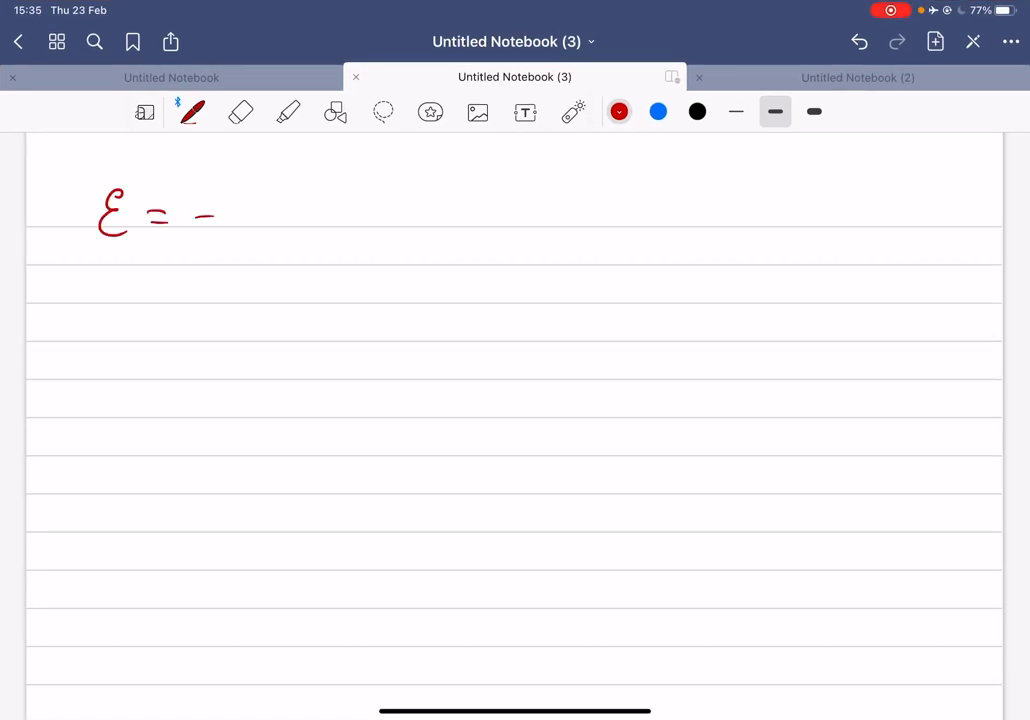
drag(240, 230, 365, 200)
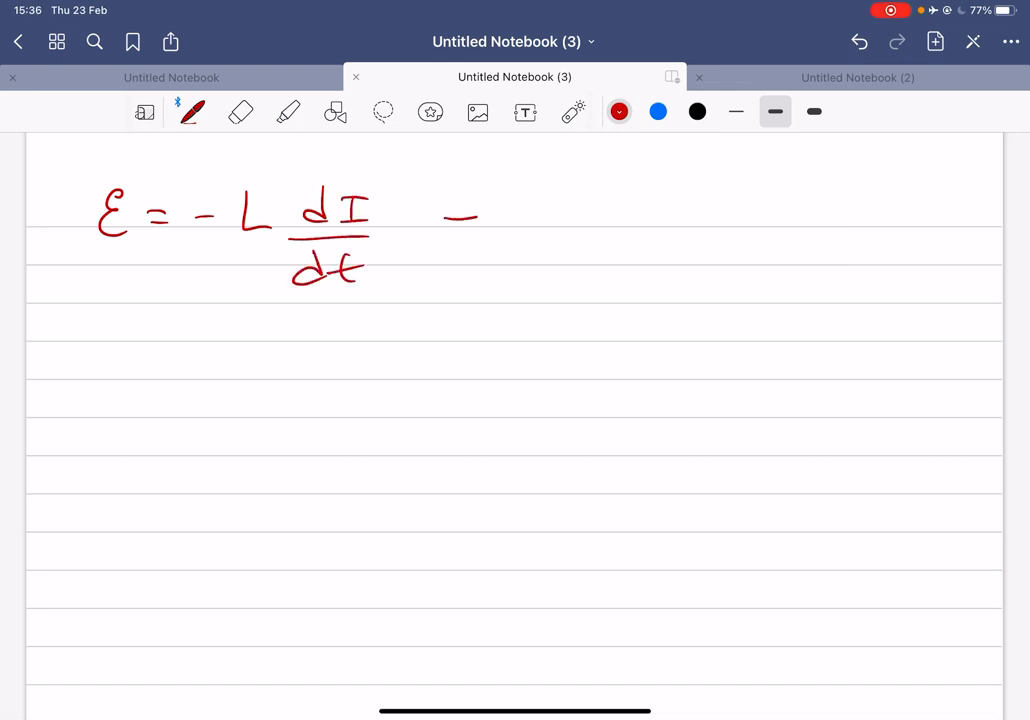
drag(440, 215, 540, 200)
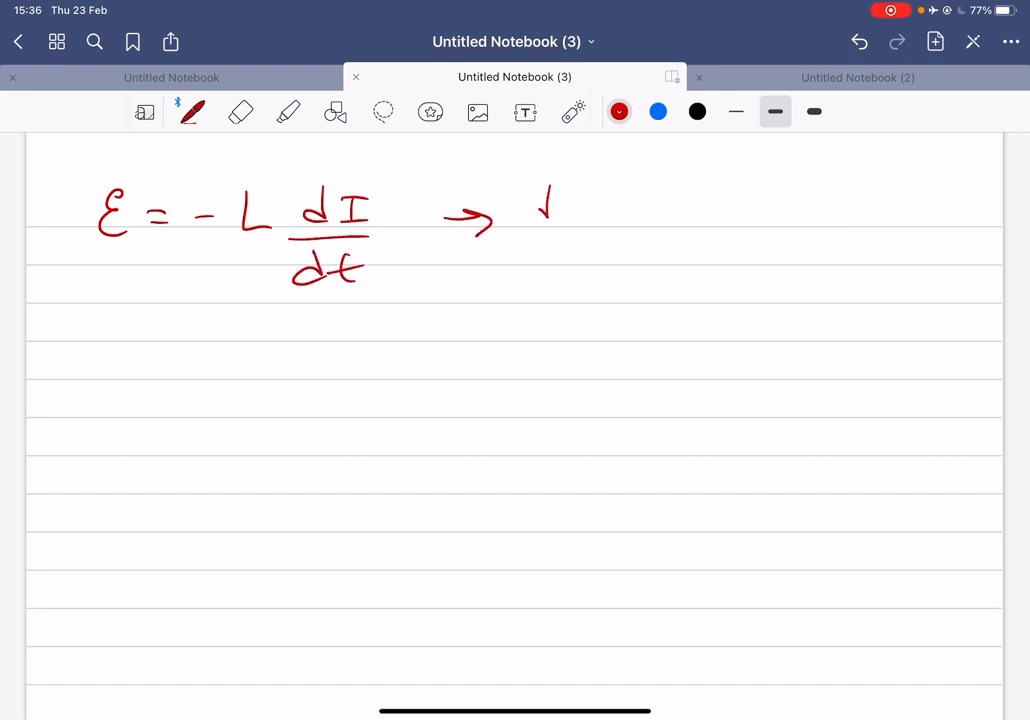
drag(525, 210, 635, 210)
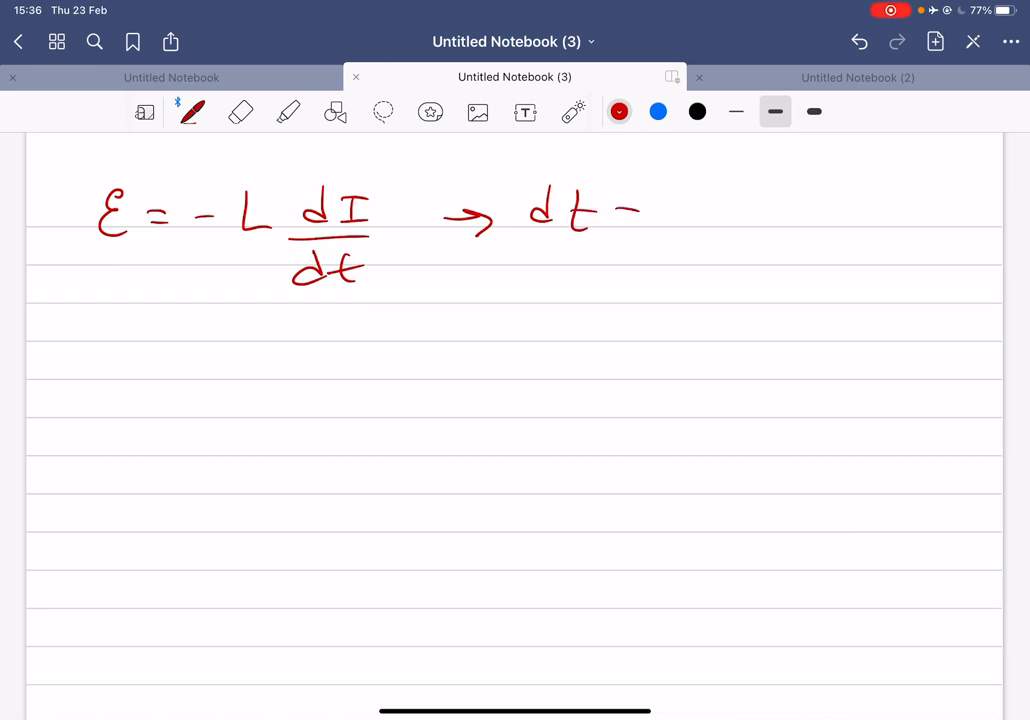
drag(620, 222, 640, 222)
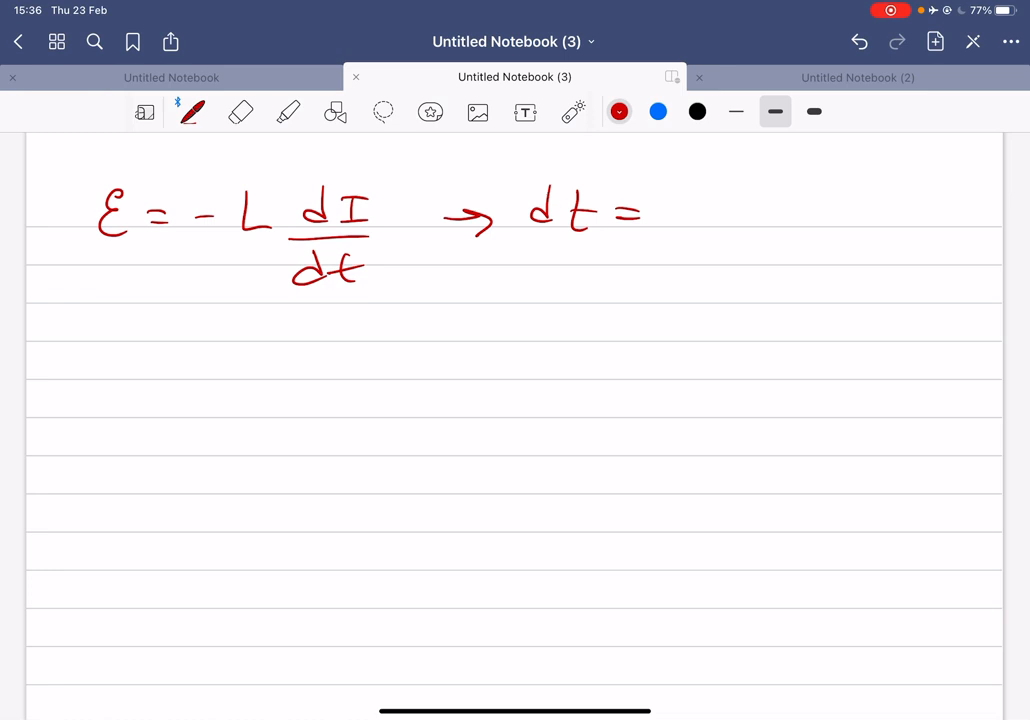
drag(720, 195, 740, 215)
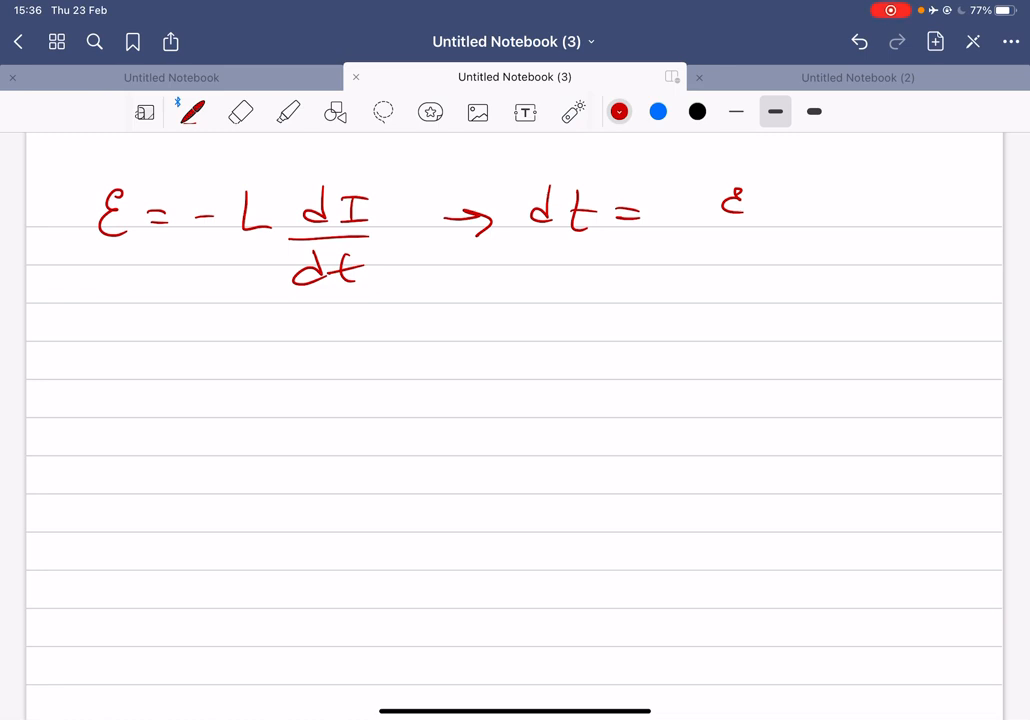
Complete ∫dt = −∫L dI/ε with integral signs, then begin 't = −' on the line below.
drag(710, 205, 765, 210)
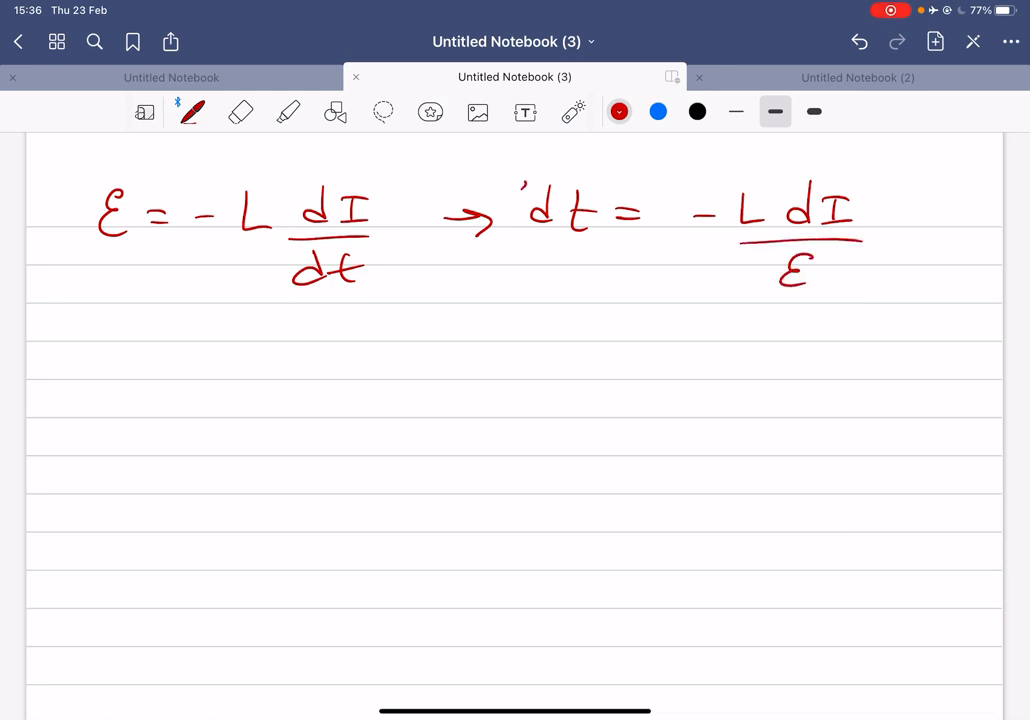
drag(510, 185, 510, 265)
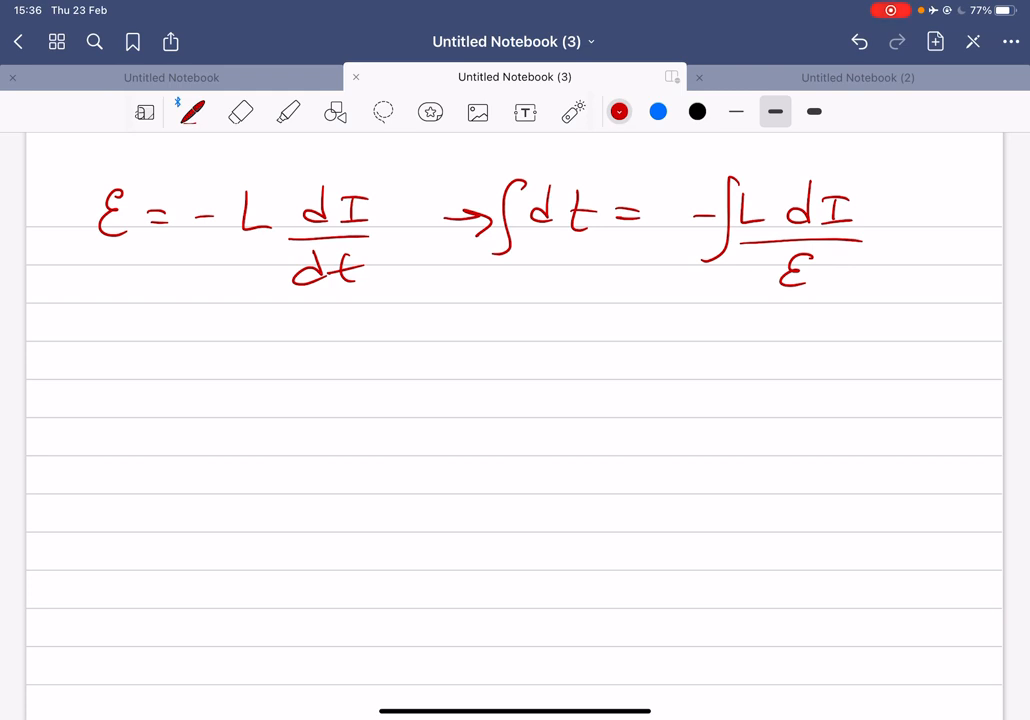
drag(160, 330, 230, 320)
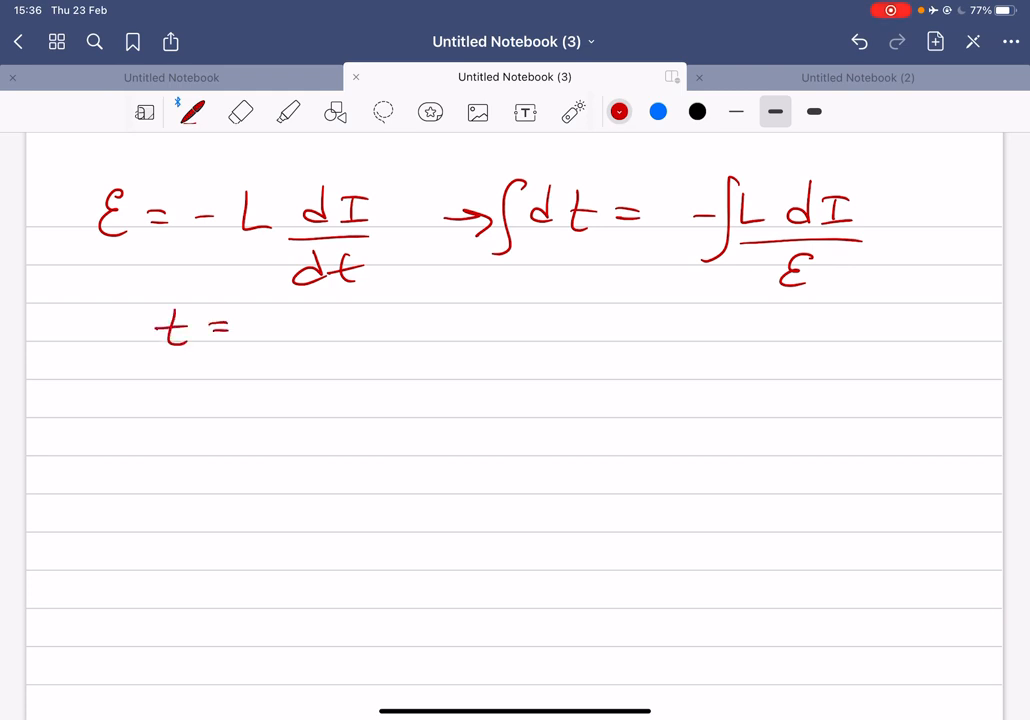
drag(270, 325, 320, 320)
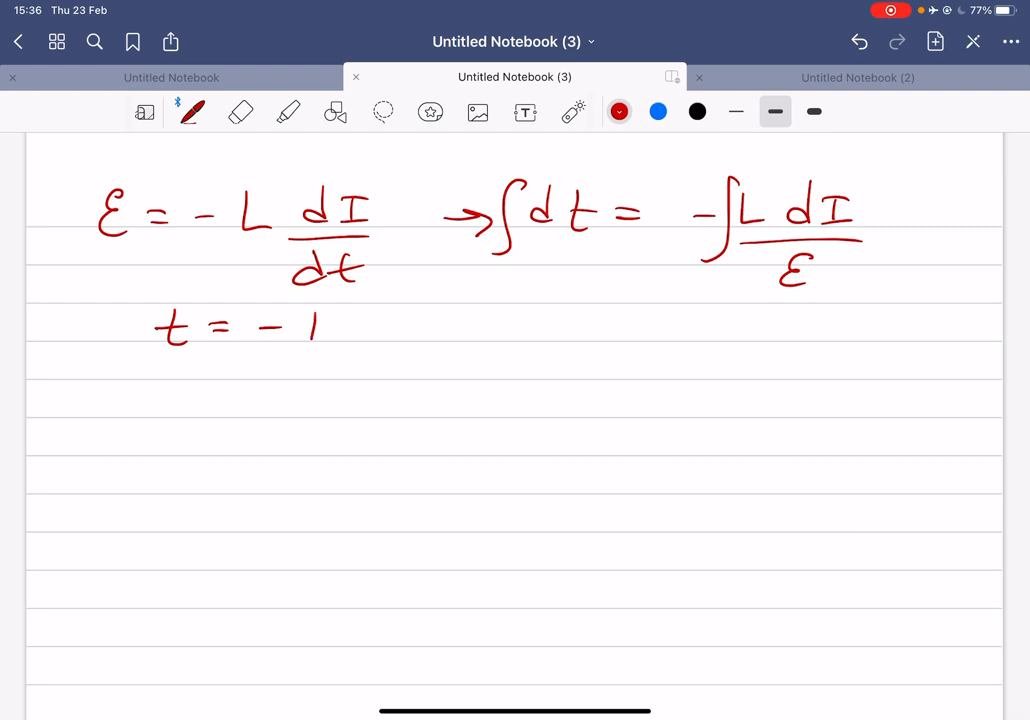